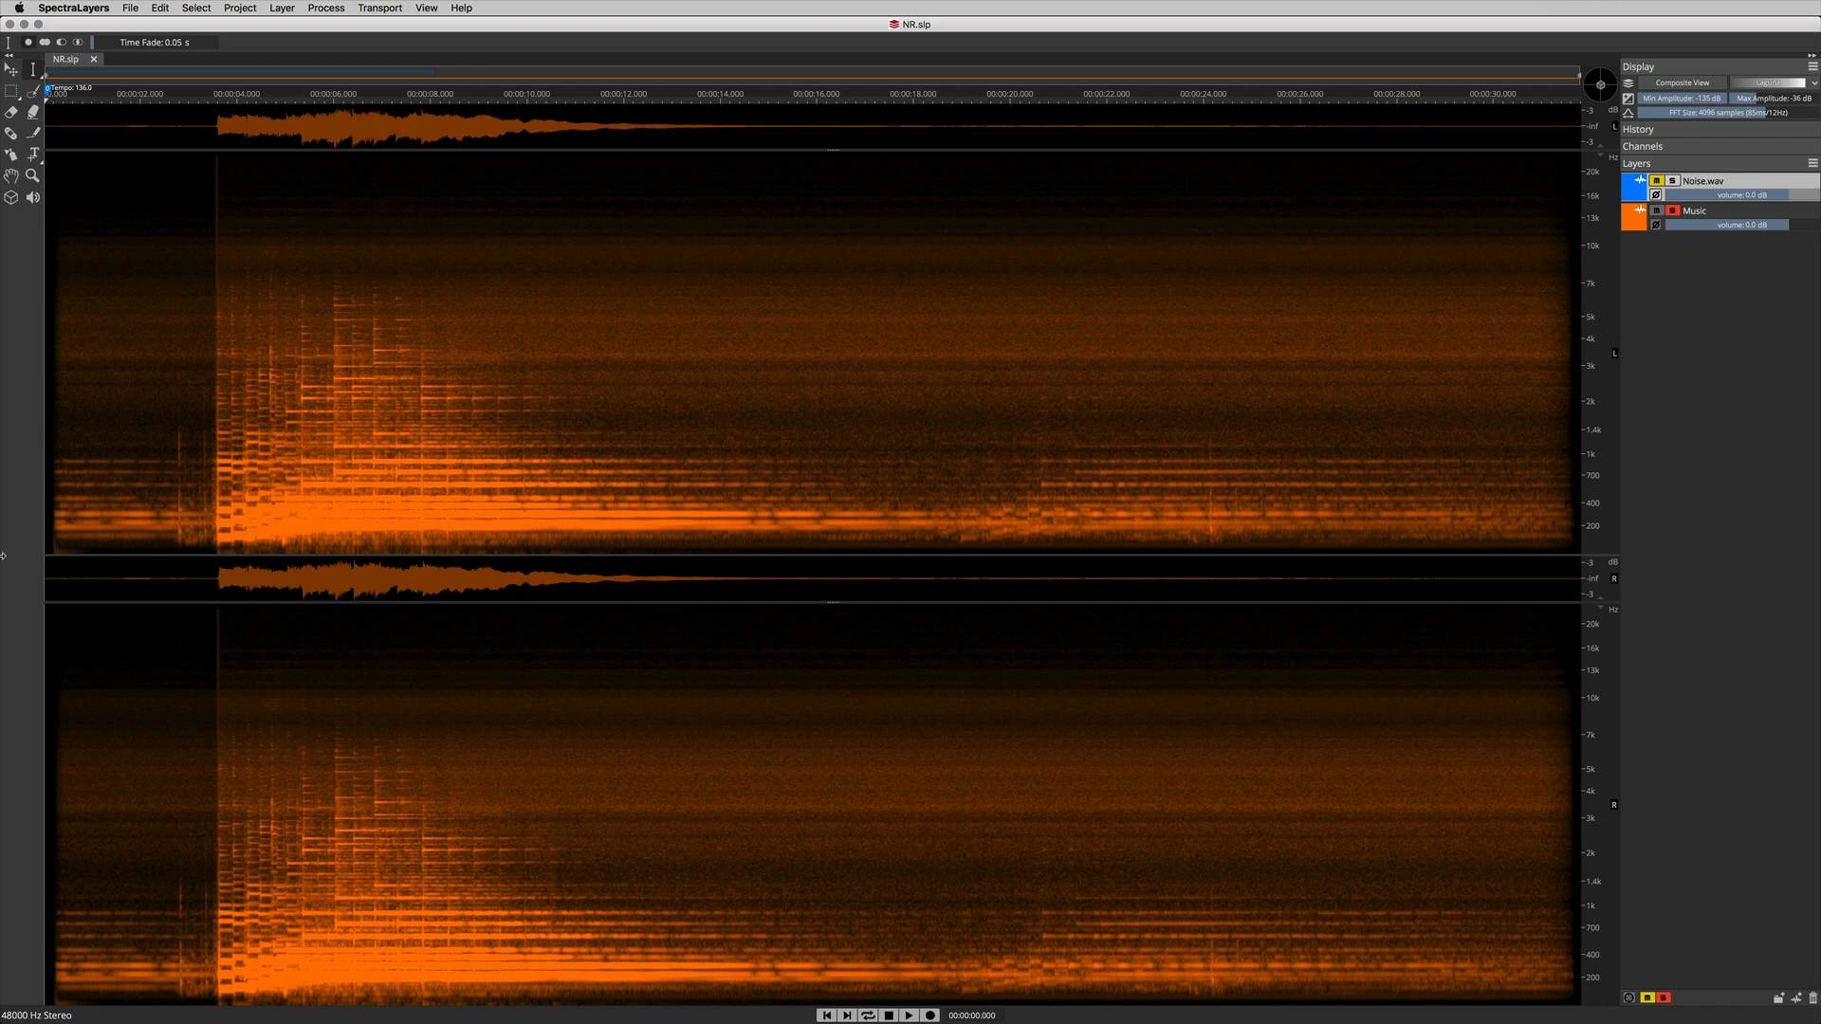
Play the recording to audition the hiss, then stop playback
click(910, 1014)
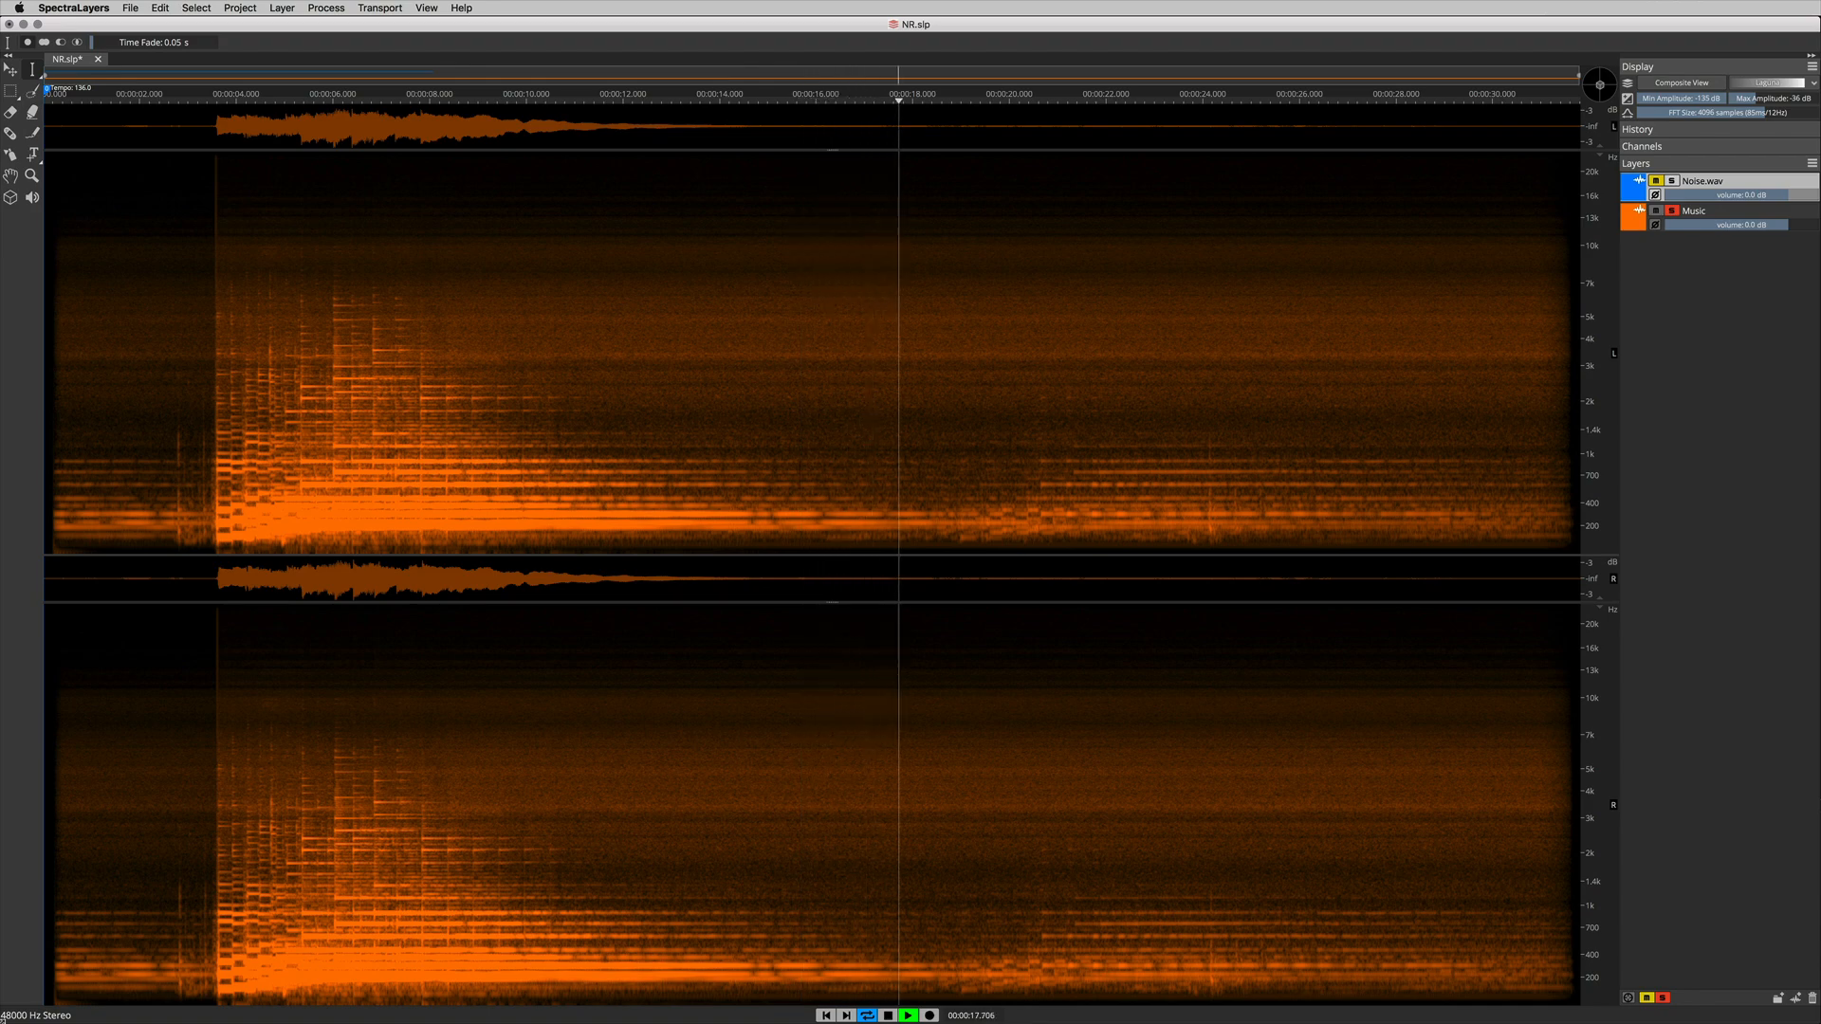
click(888, 1015)
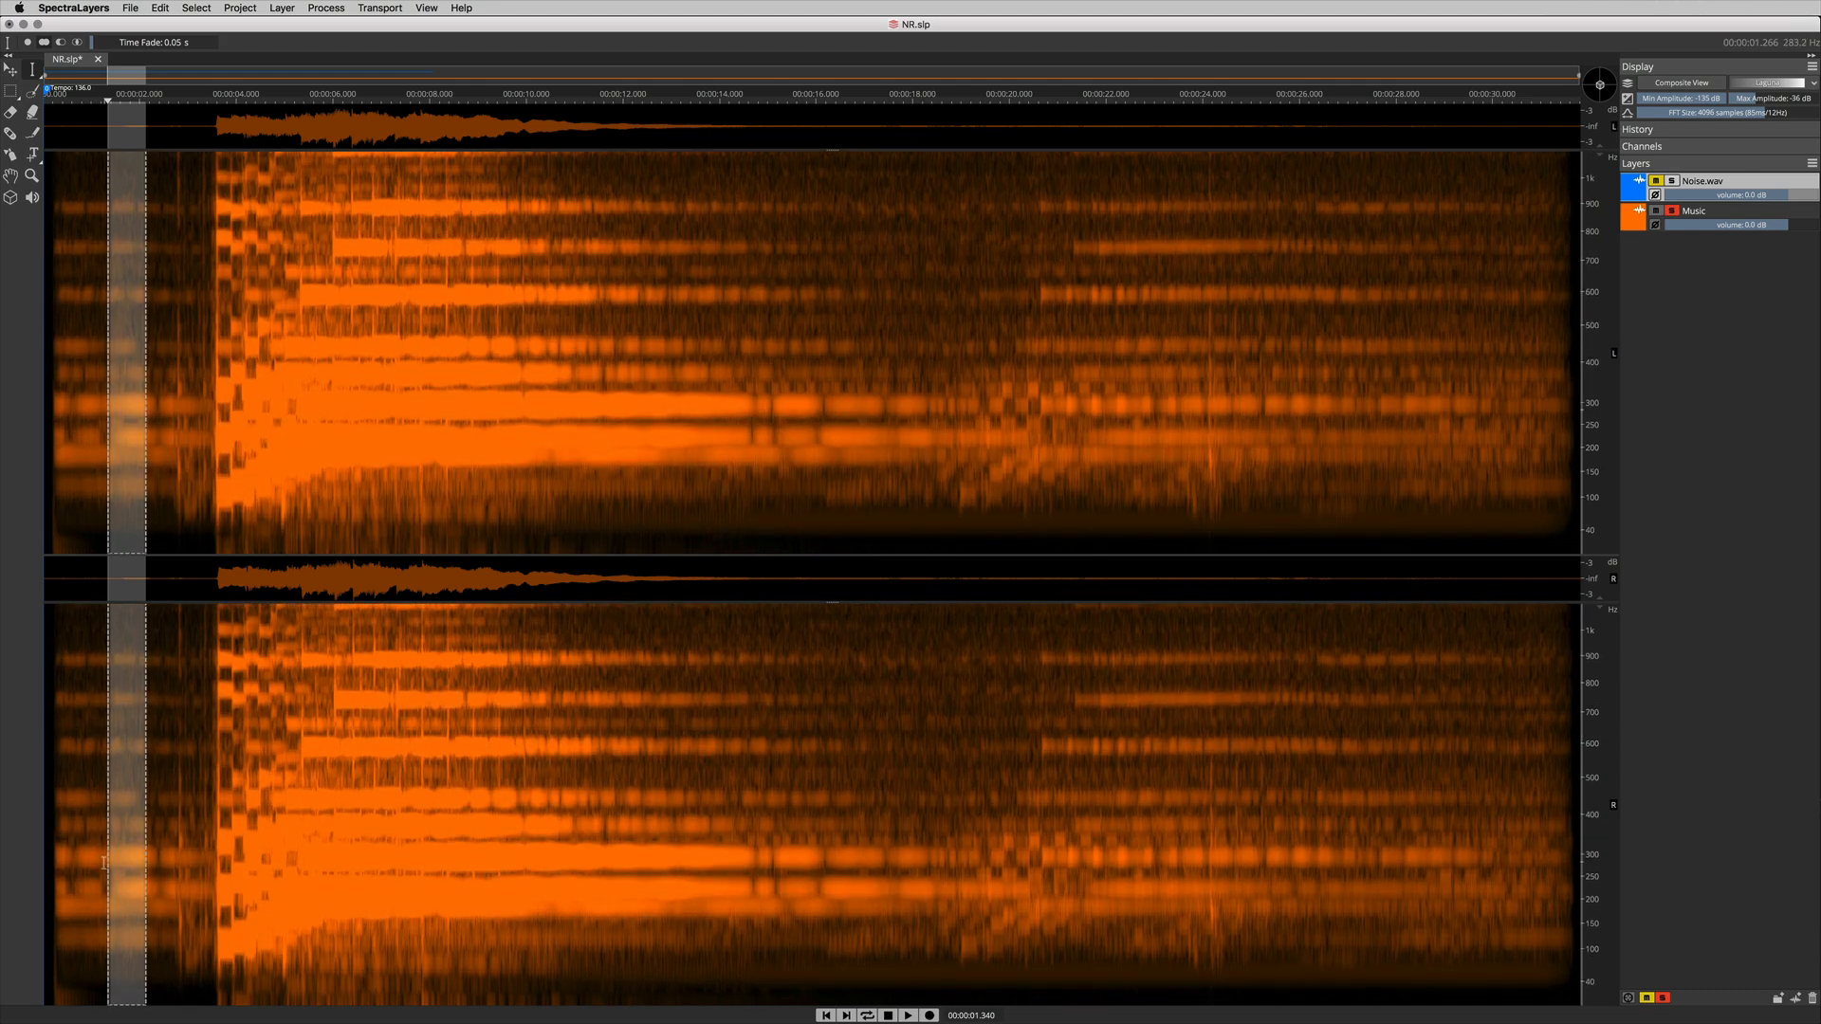
mouse_move(155, 662)
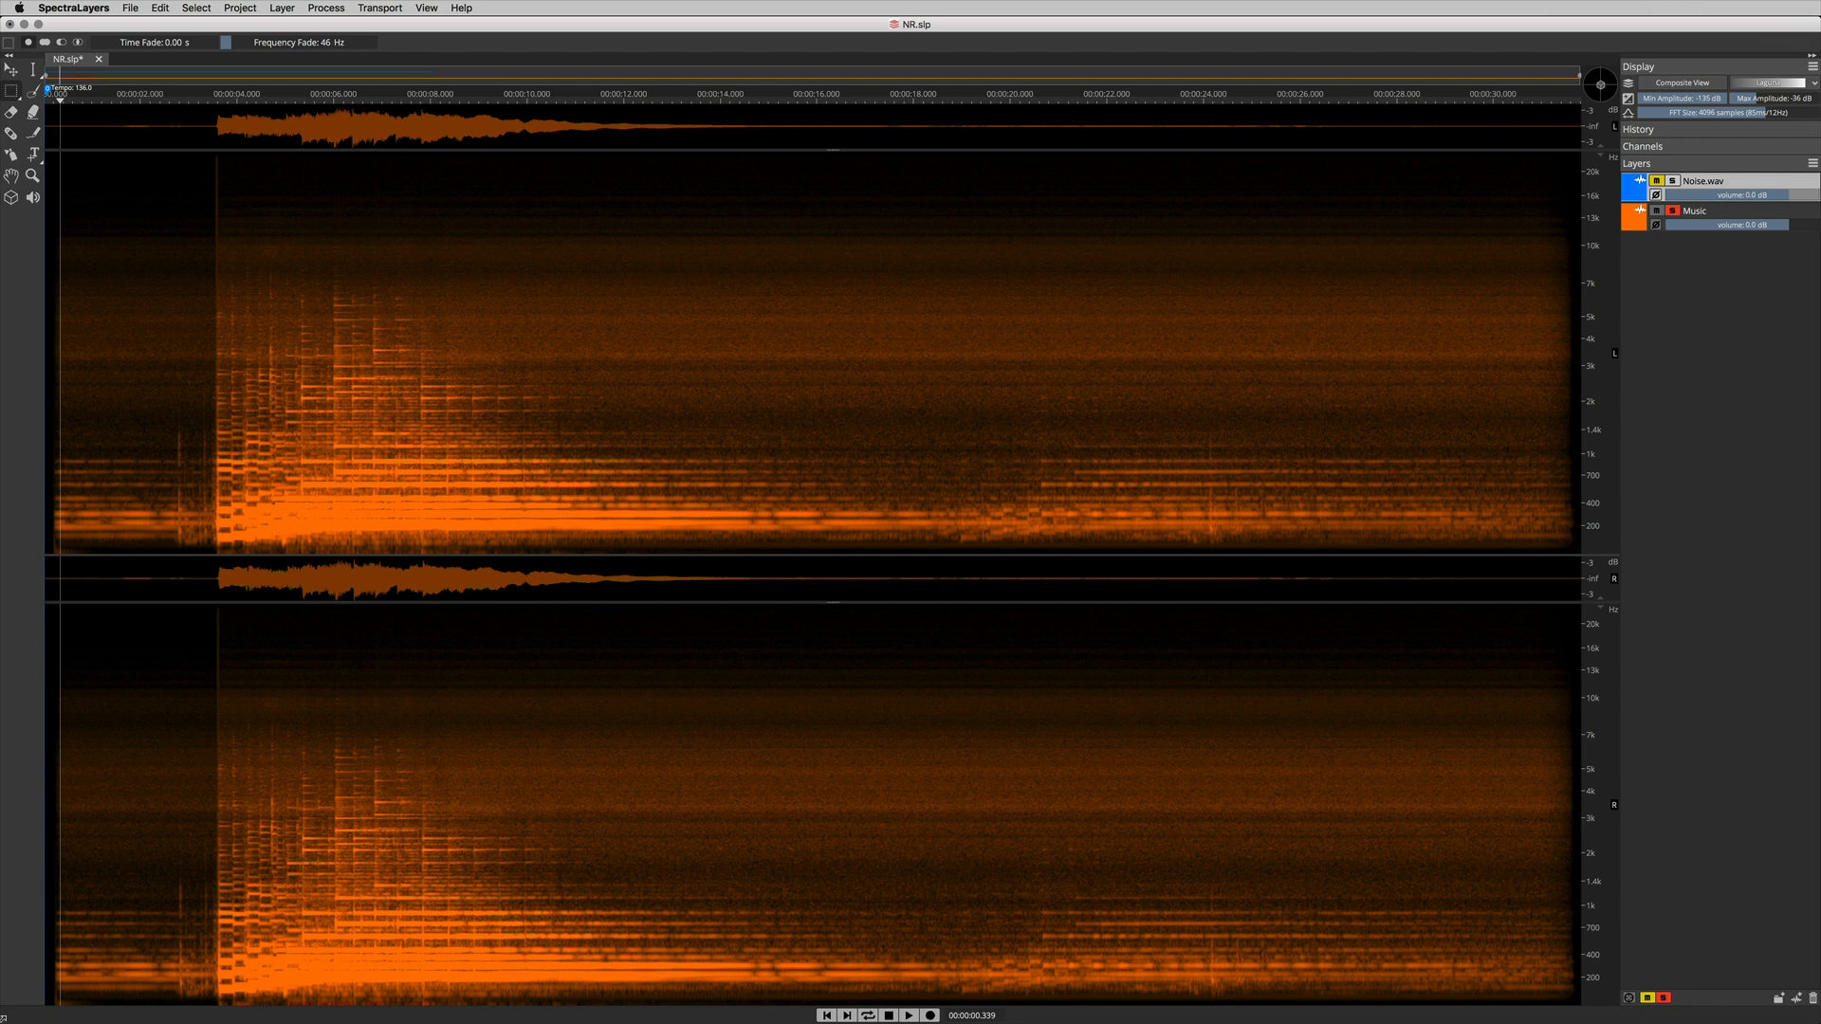
mouse_move(67, 453)
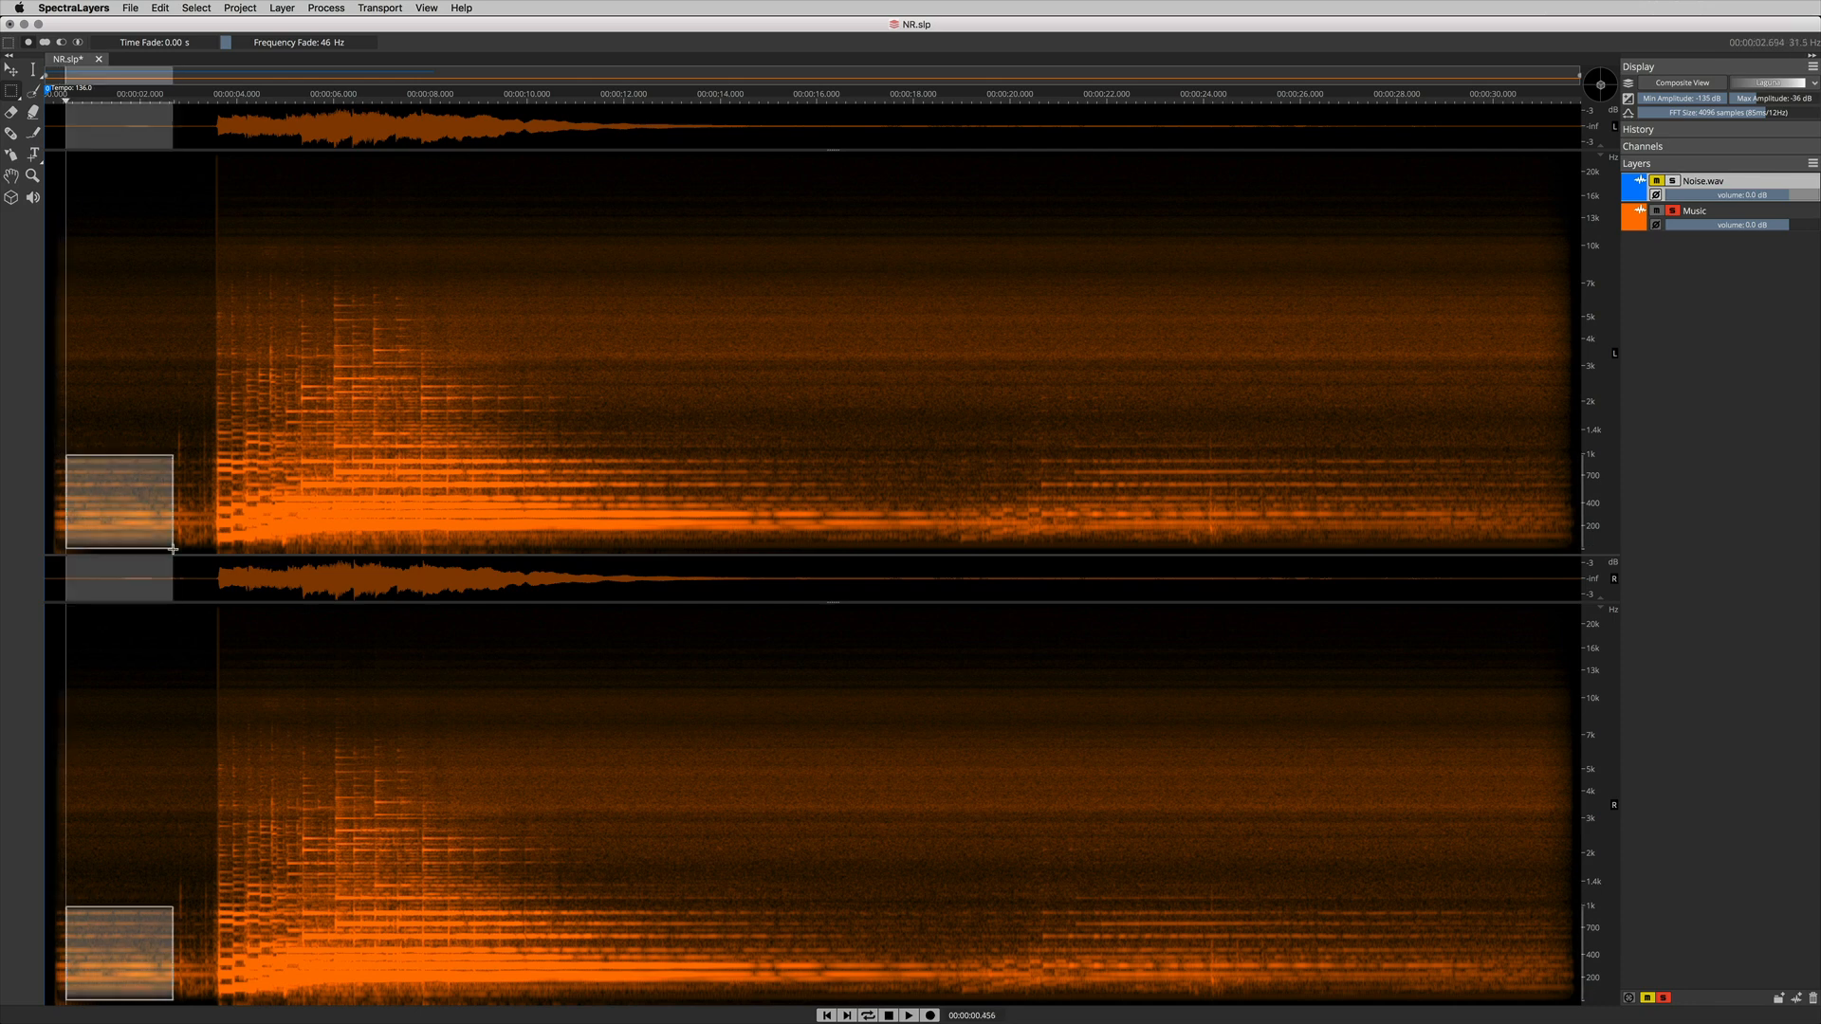
click(908, 1014)
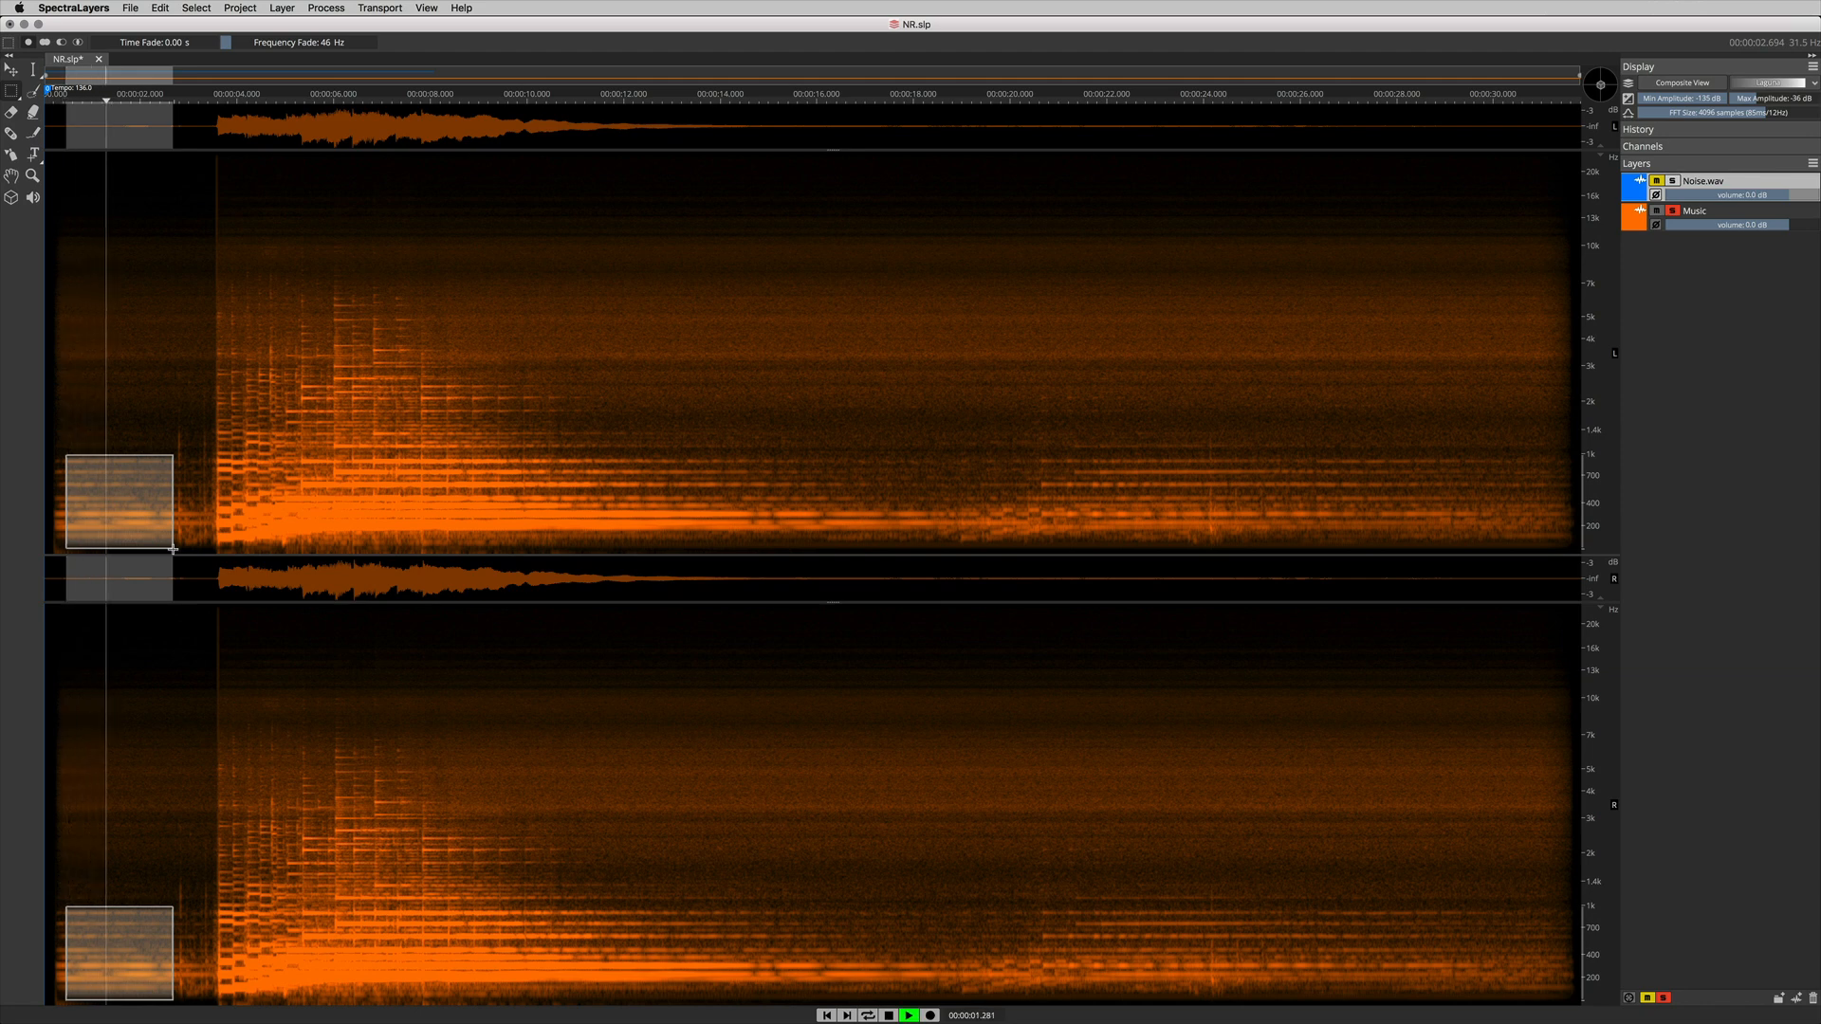
click(907, 1015)
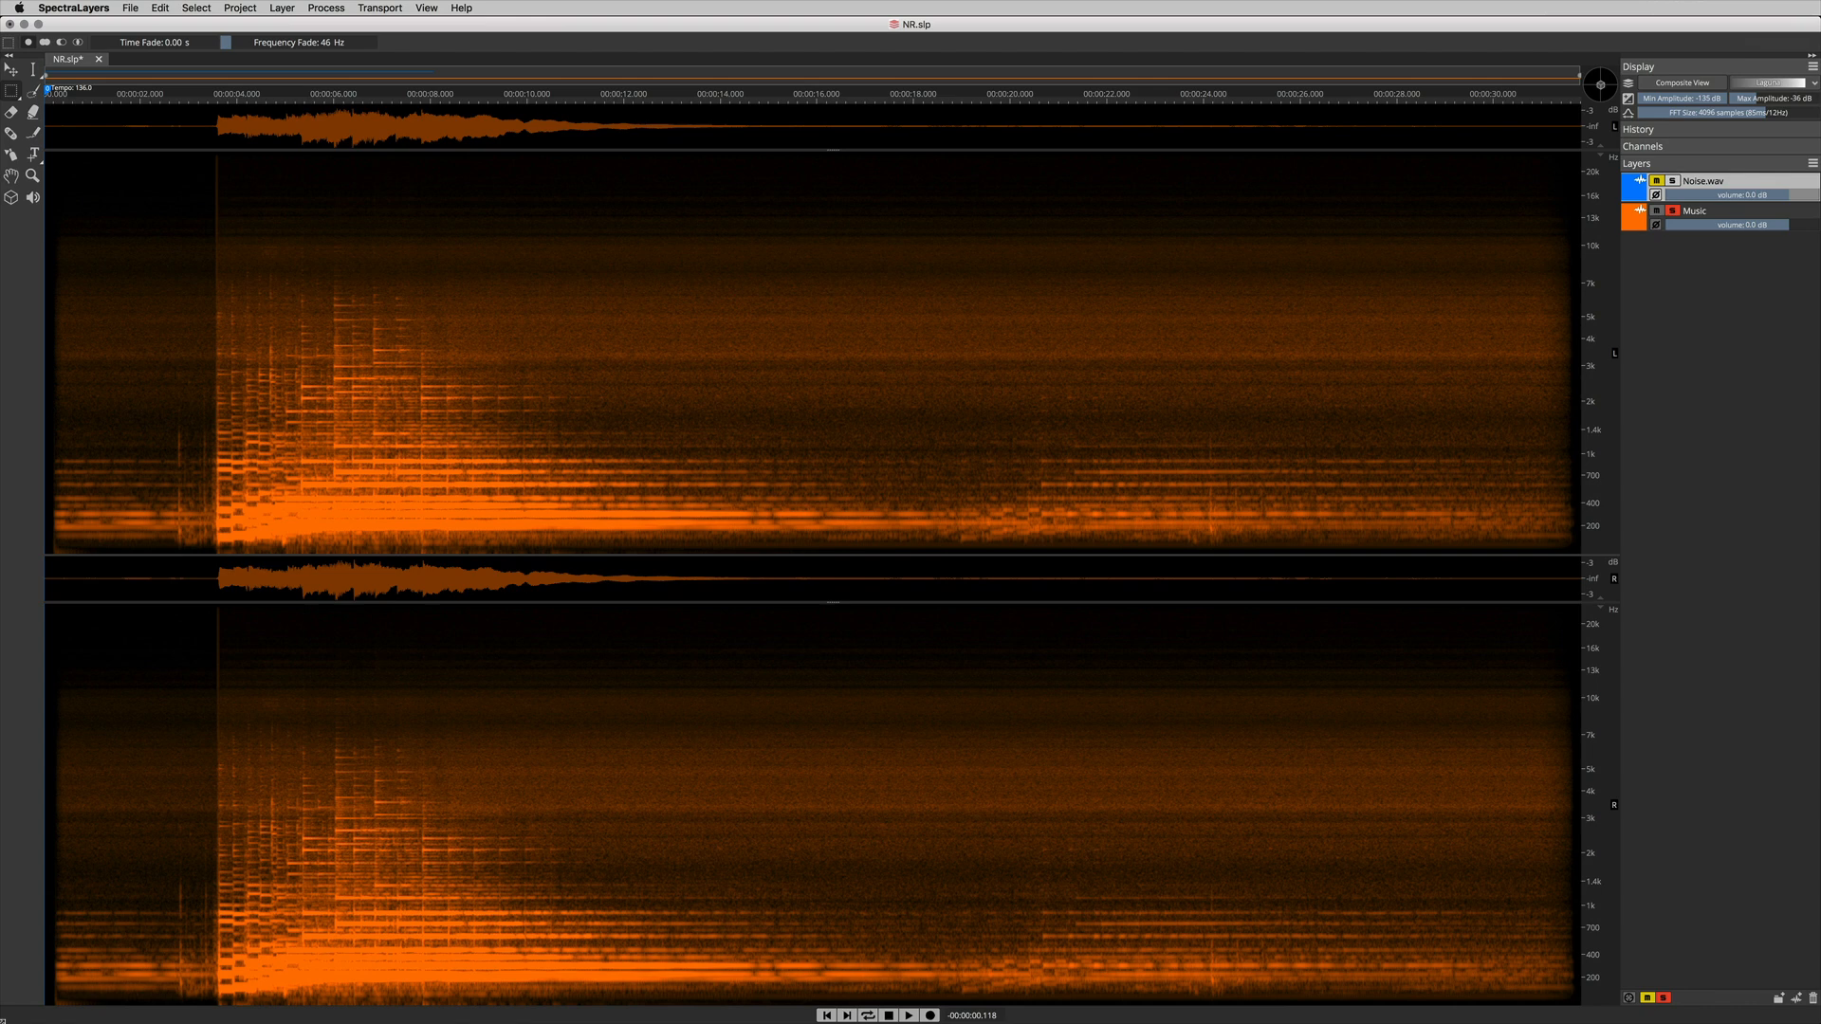
mouse_move(175, 457)
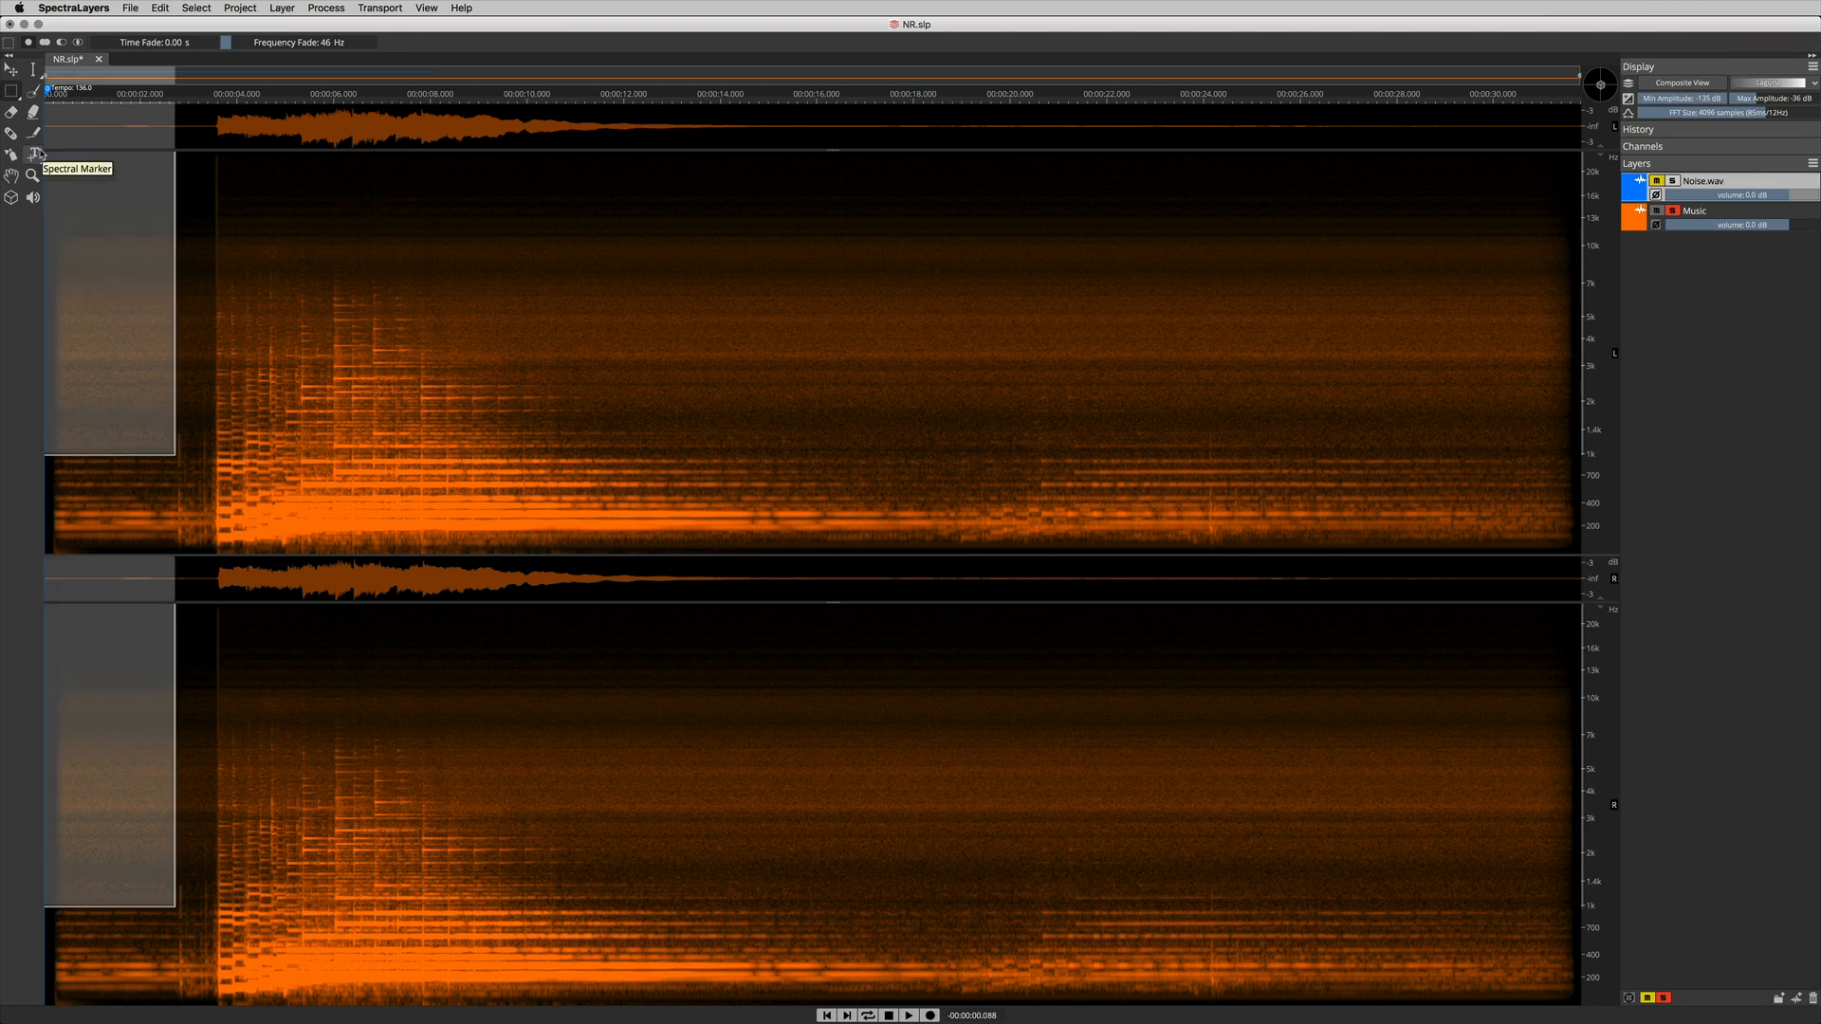
Register the selected high-frequency intro hiss as the noise print via Process > Noise Reduction
click(326, 7)
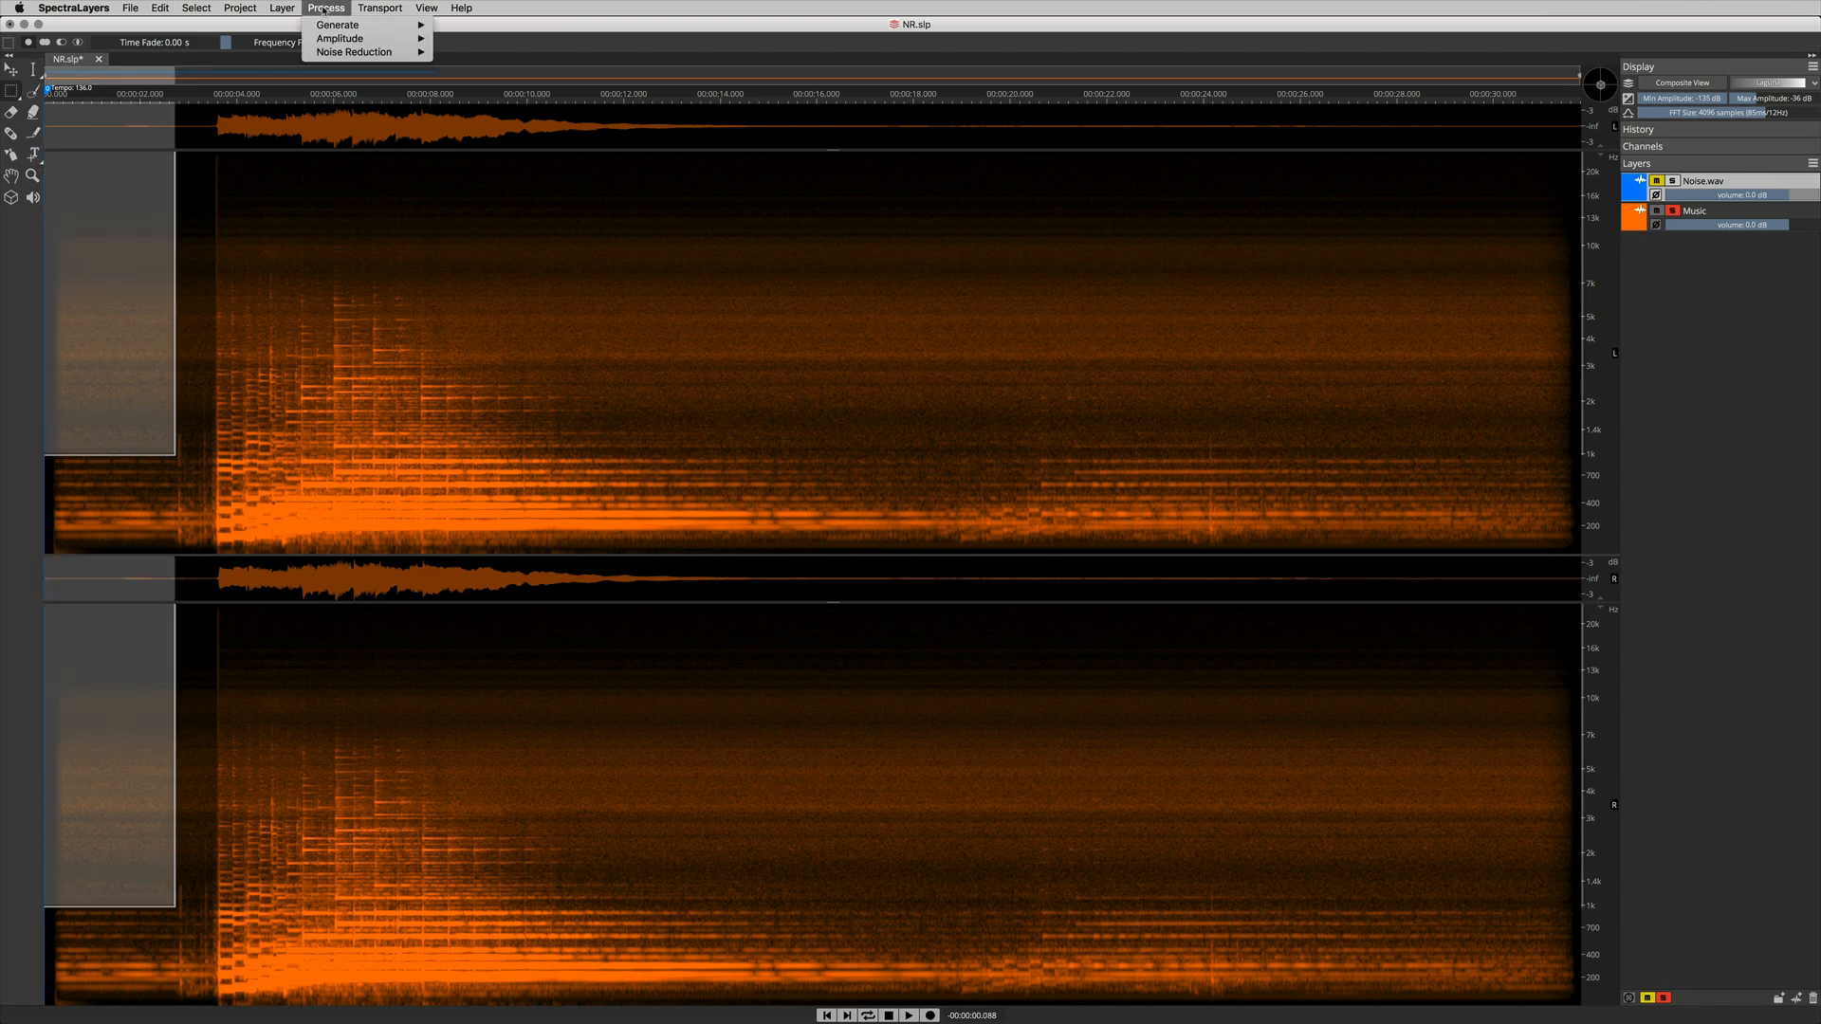
click(355, 53)
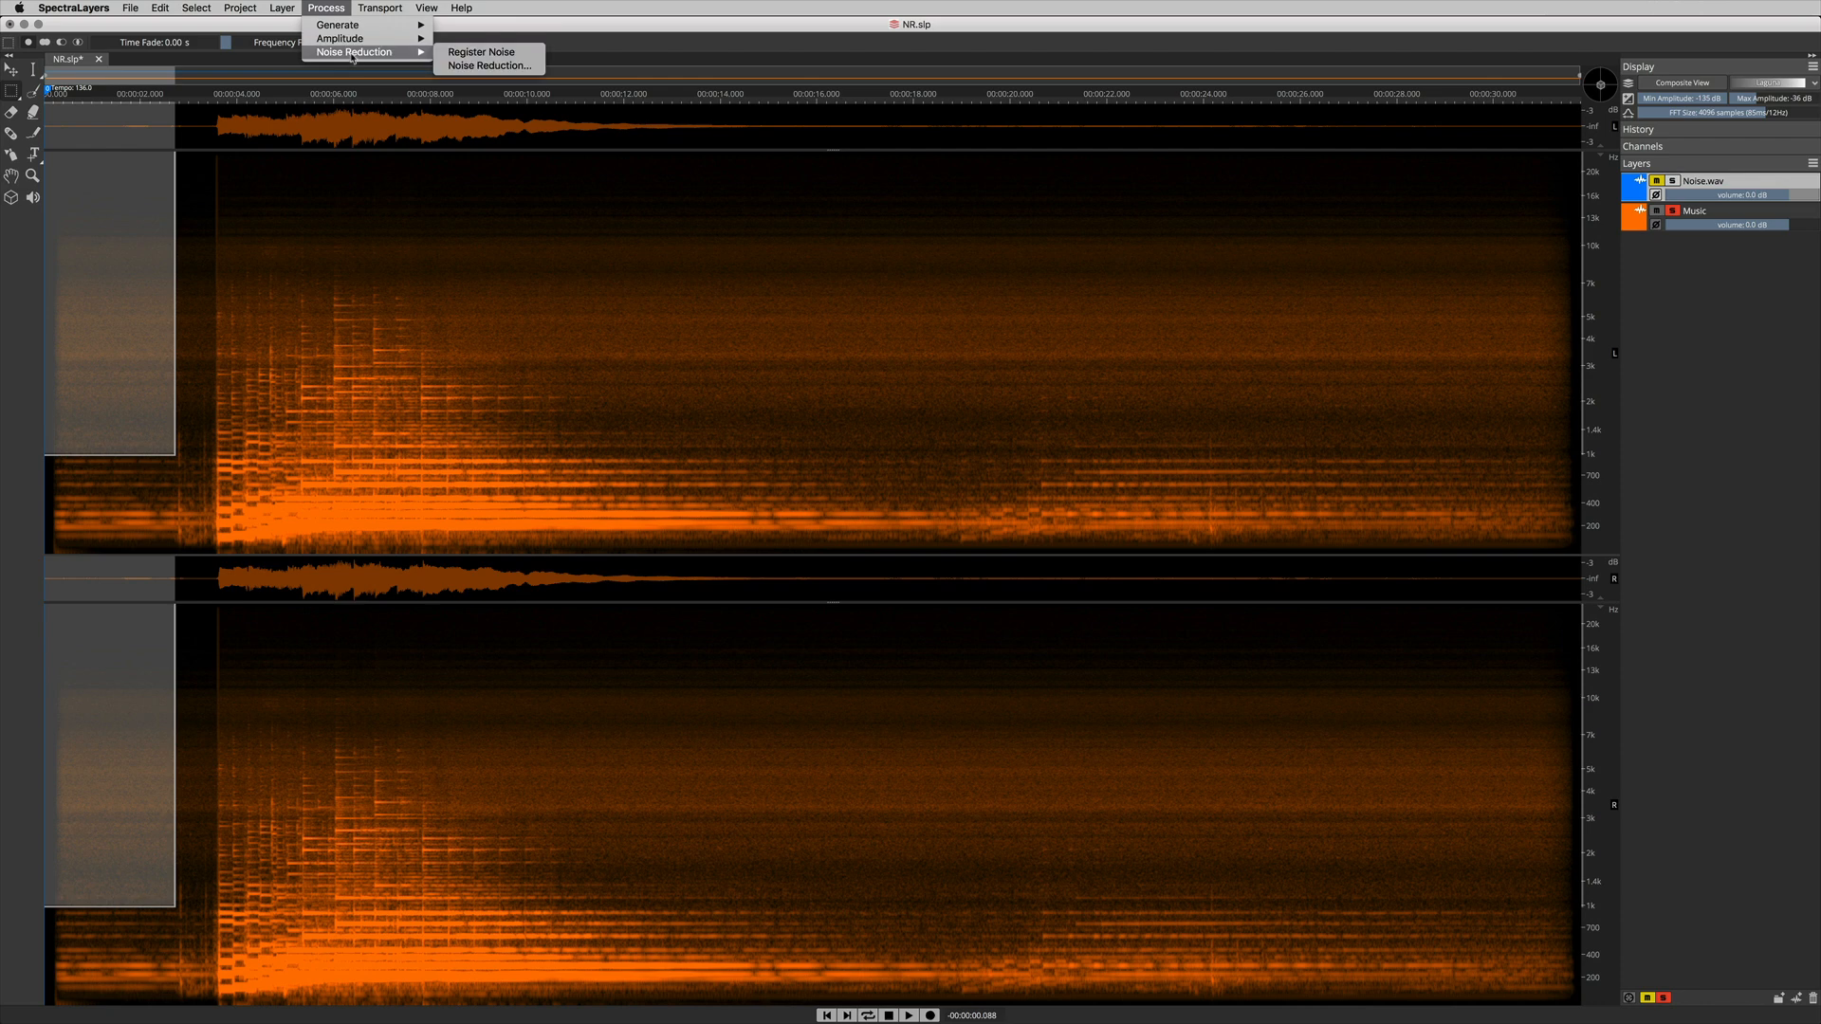
mouse_move(480, 53)
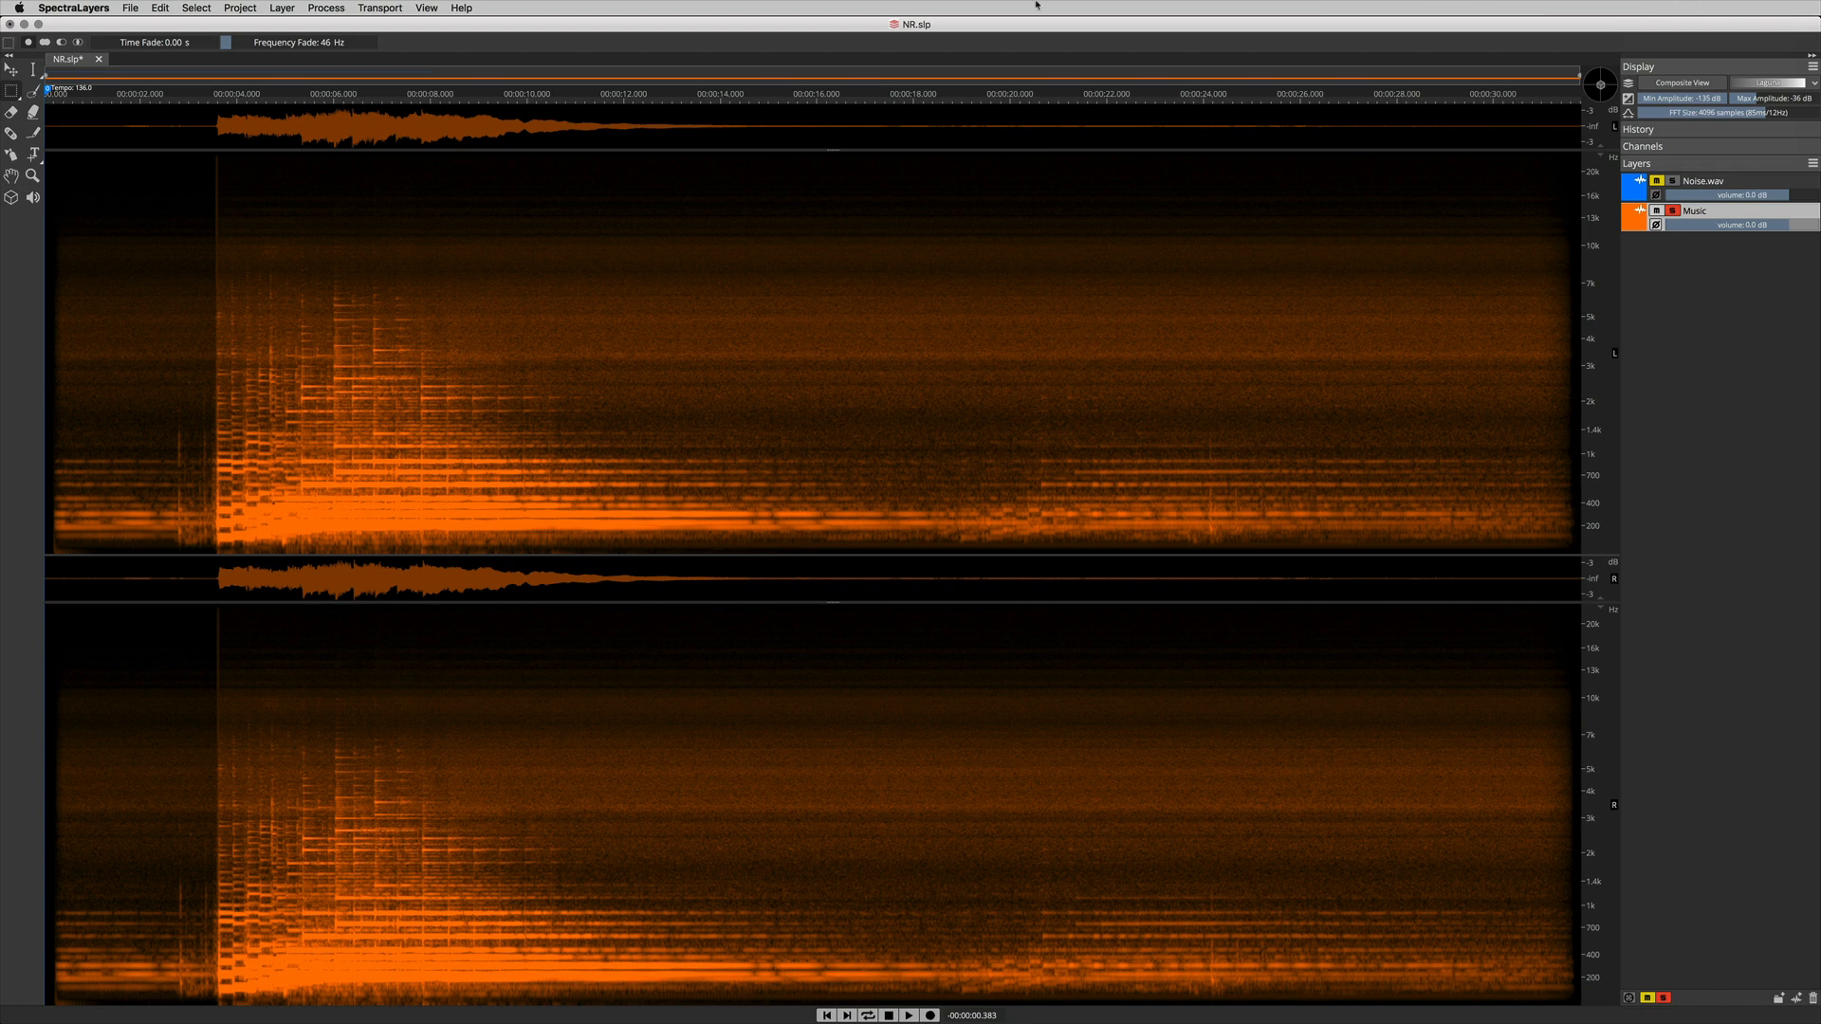
Bring up the Noise Reduction settings dialog for the Music layer
click(326, 7)
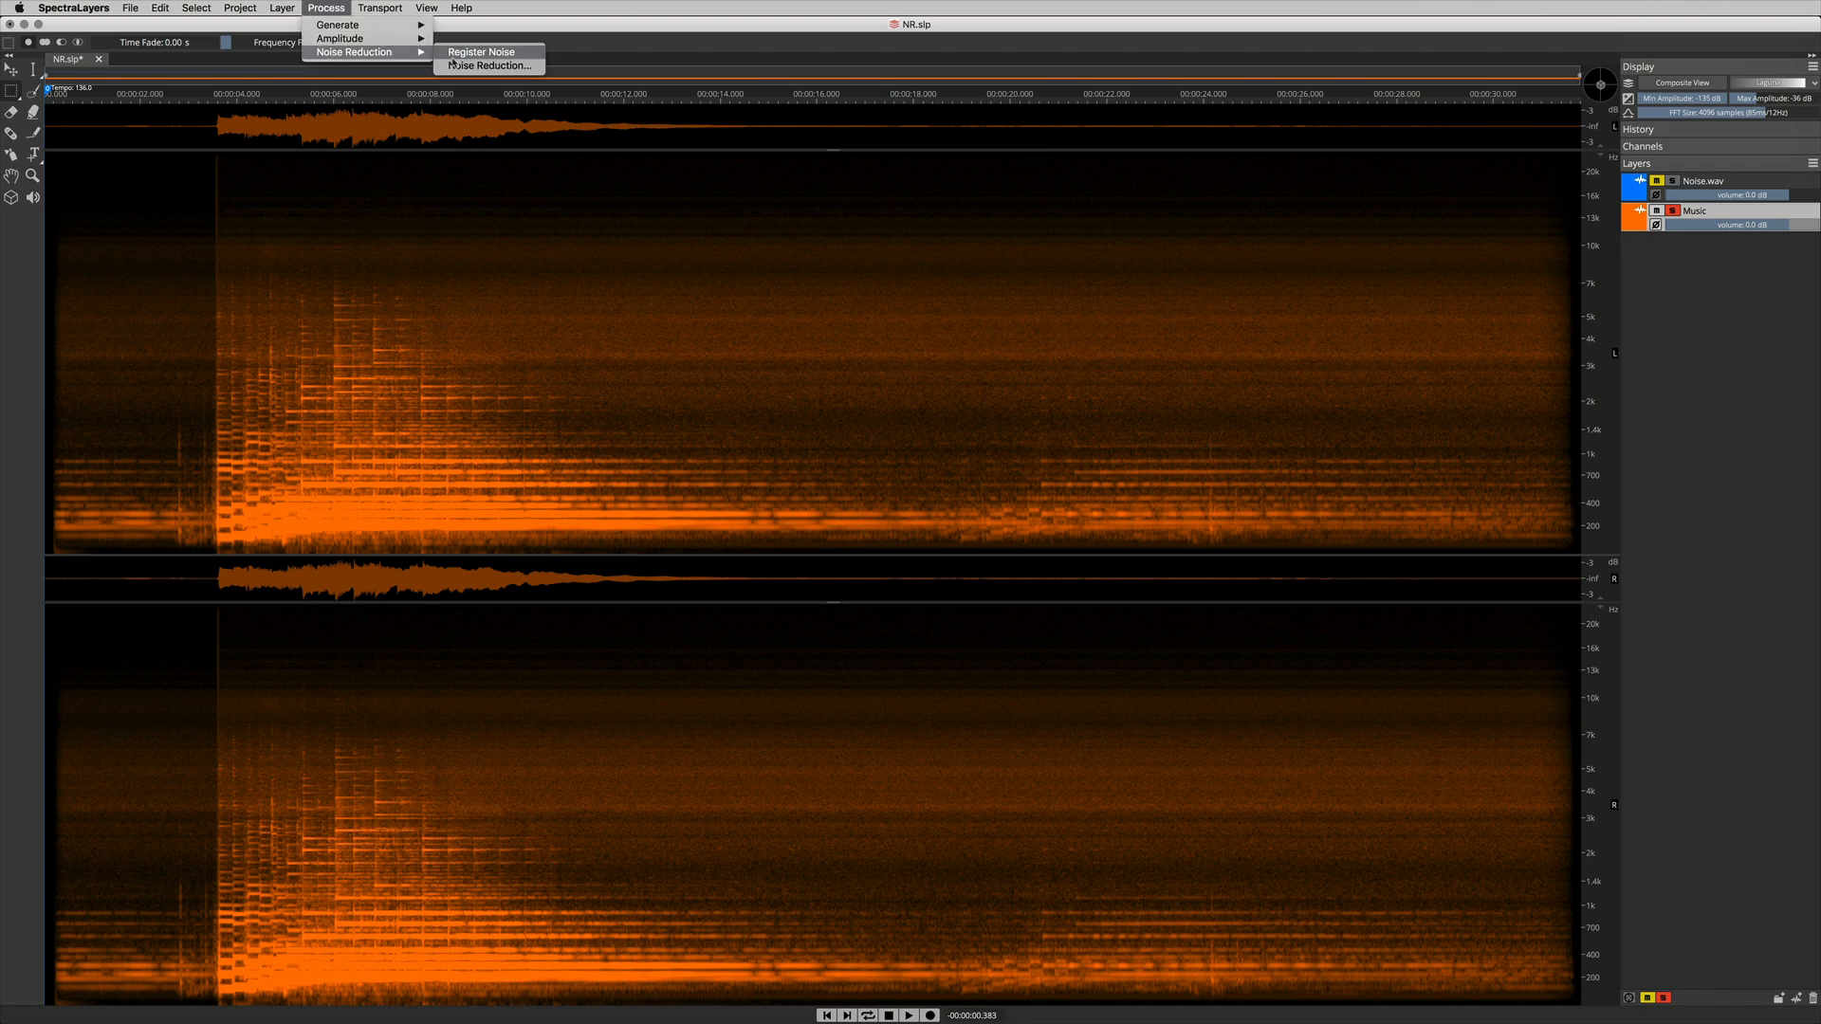
click(487, 65)
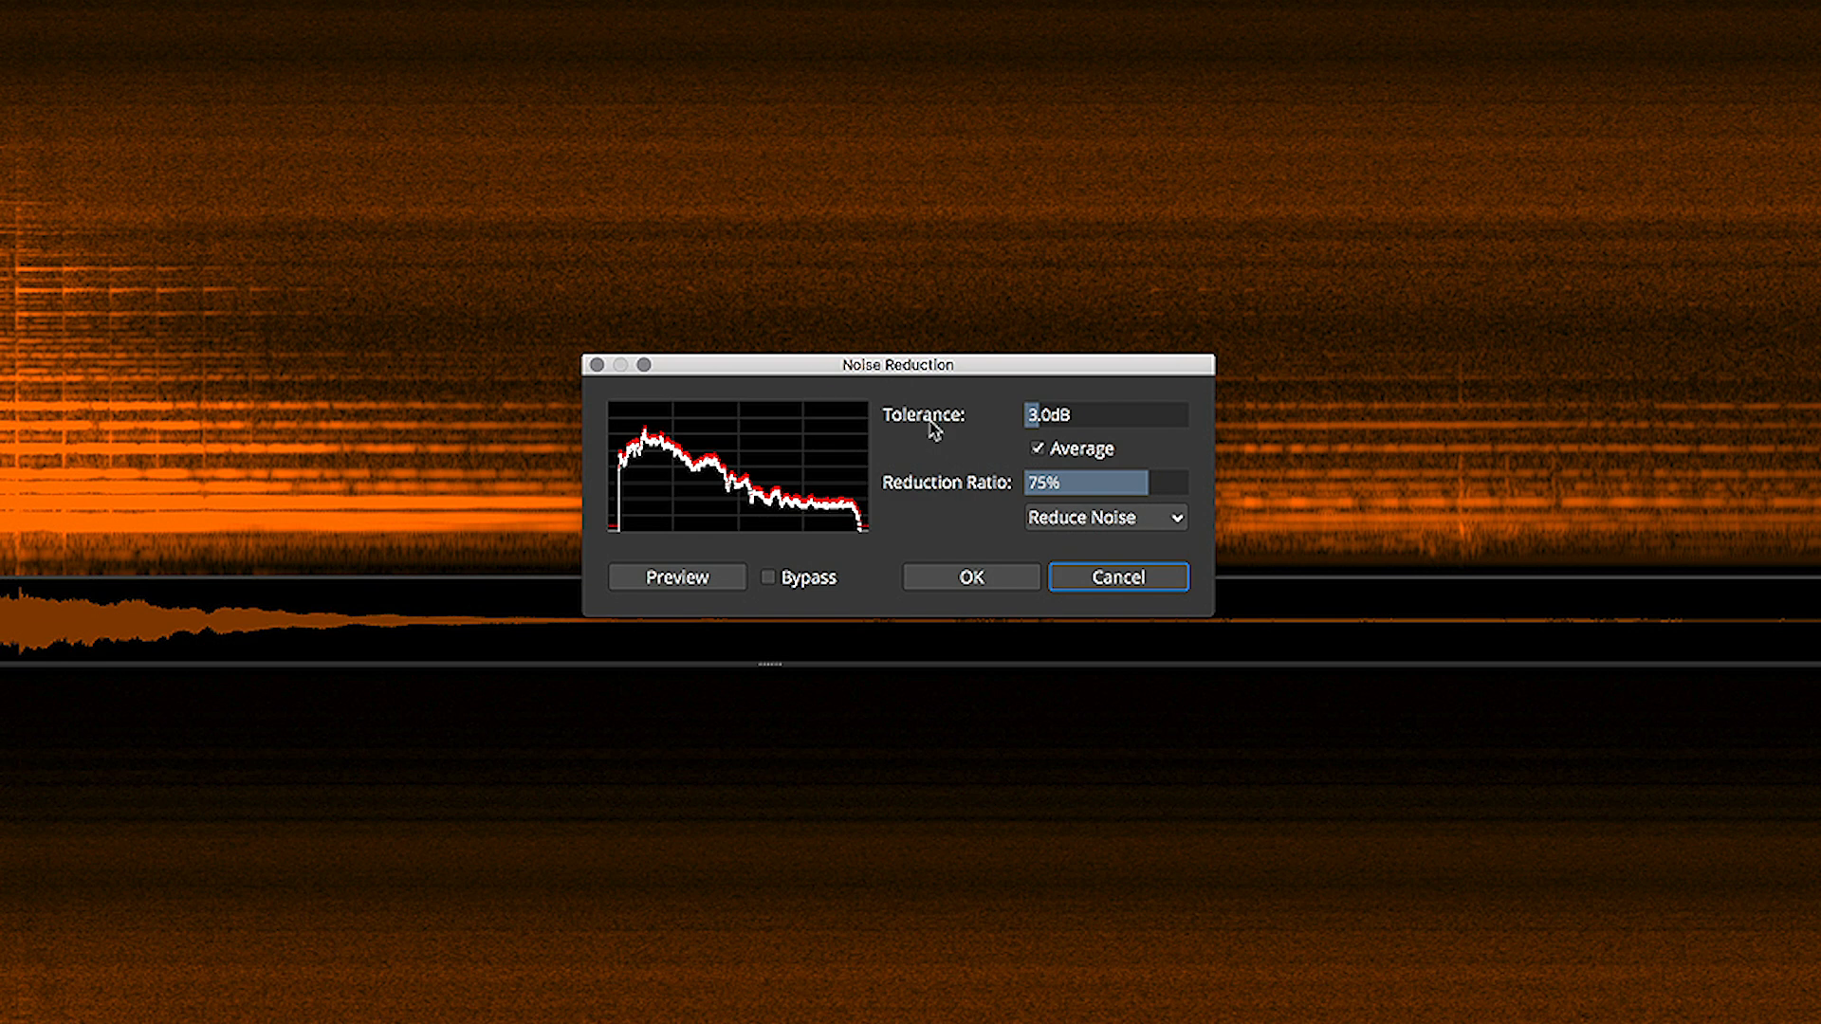
mouse_move(935, 501)
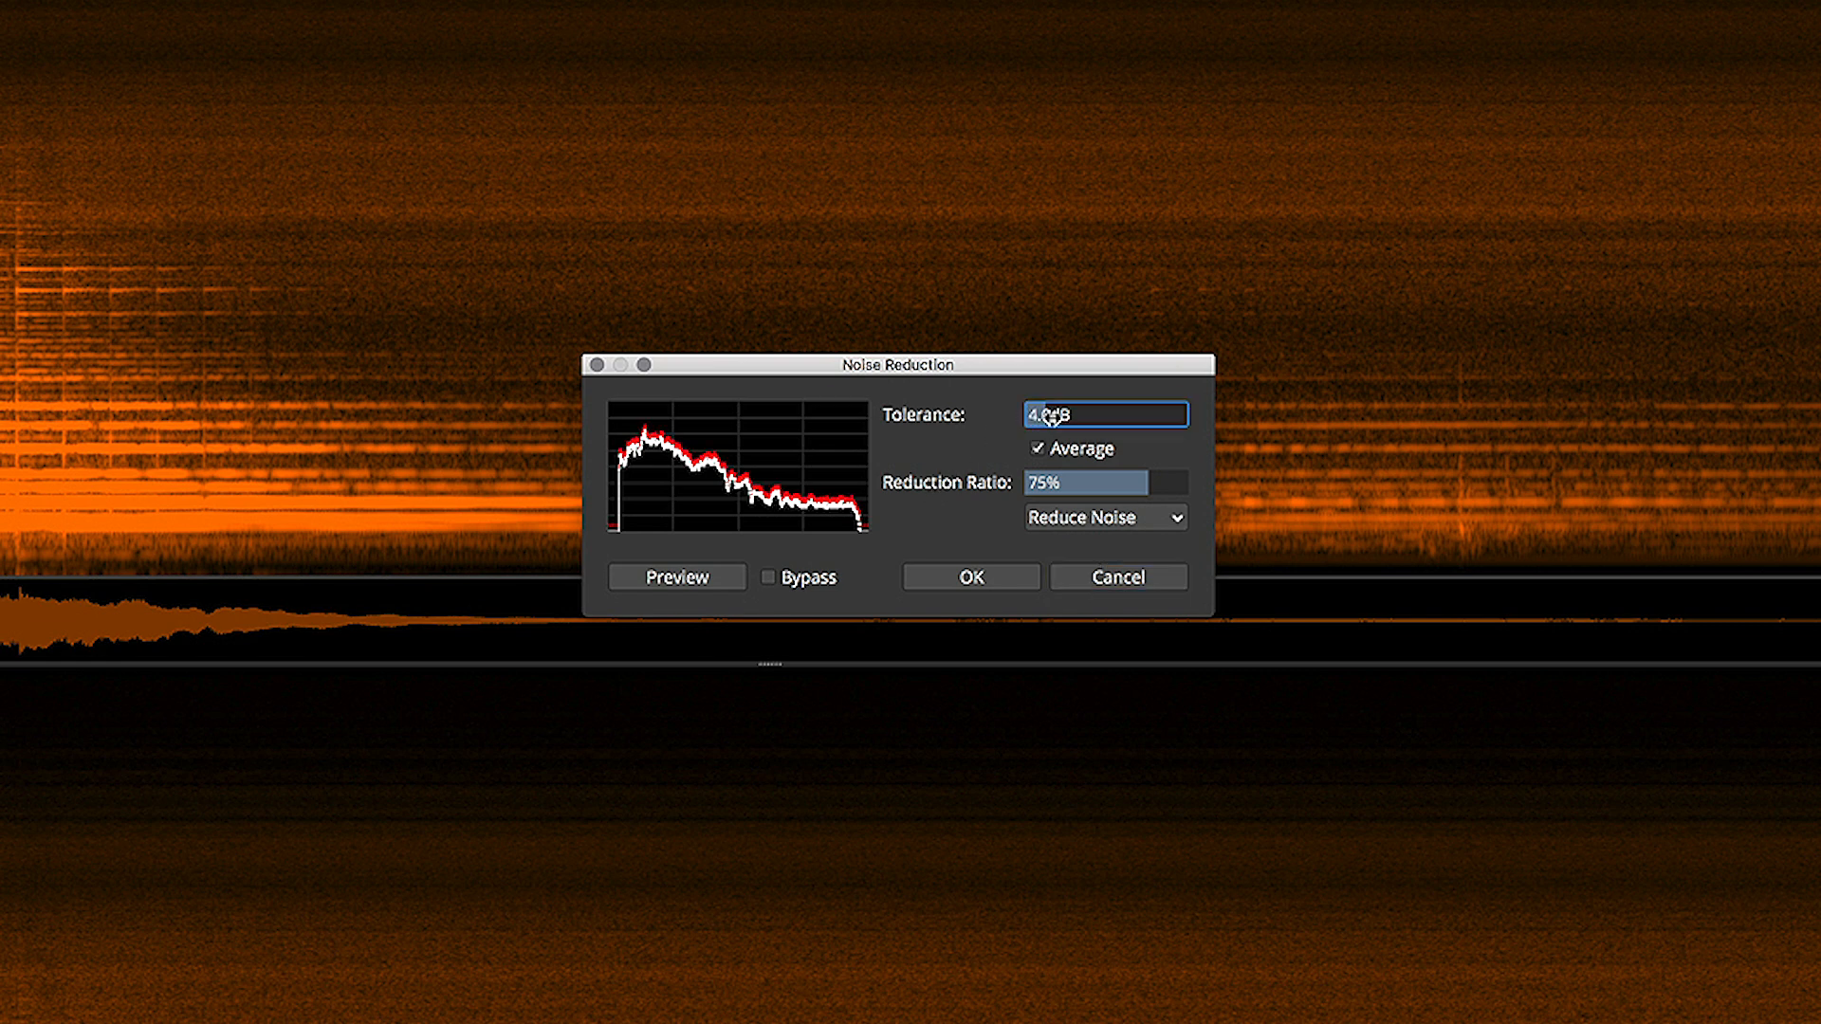
Apply noise reduction to Music with 6.0 dB tolerance and 85% reduction ratio
text(6.0dB)
click(1104, 482)
text(85)
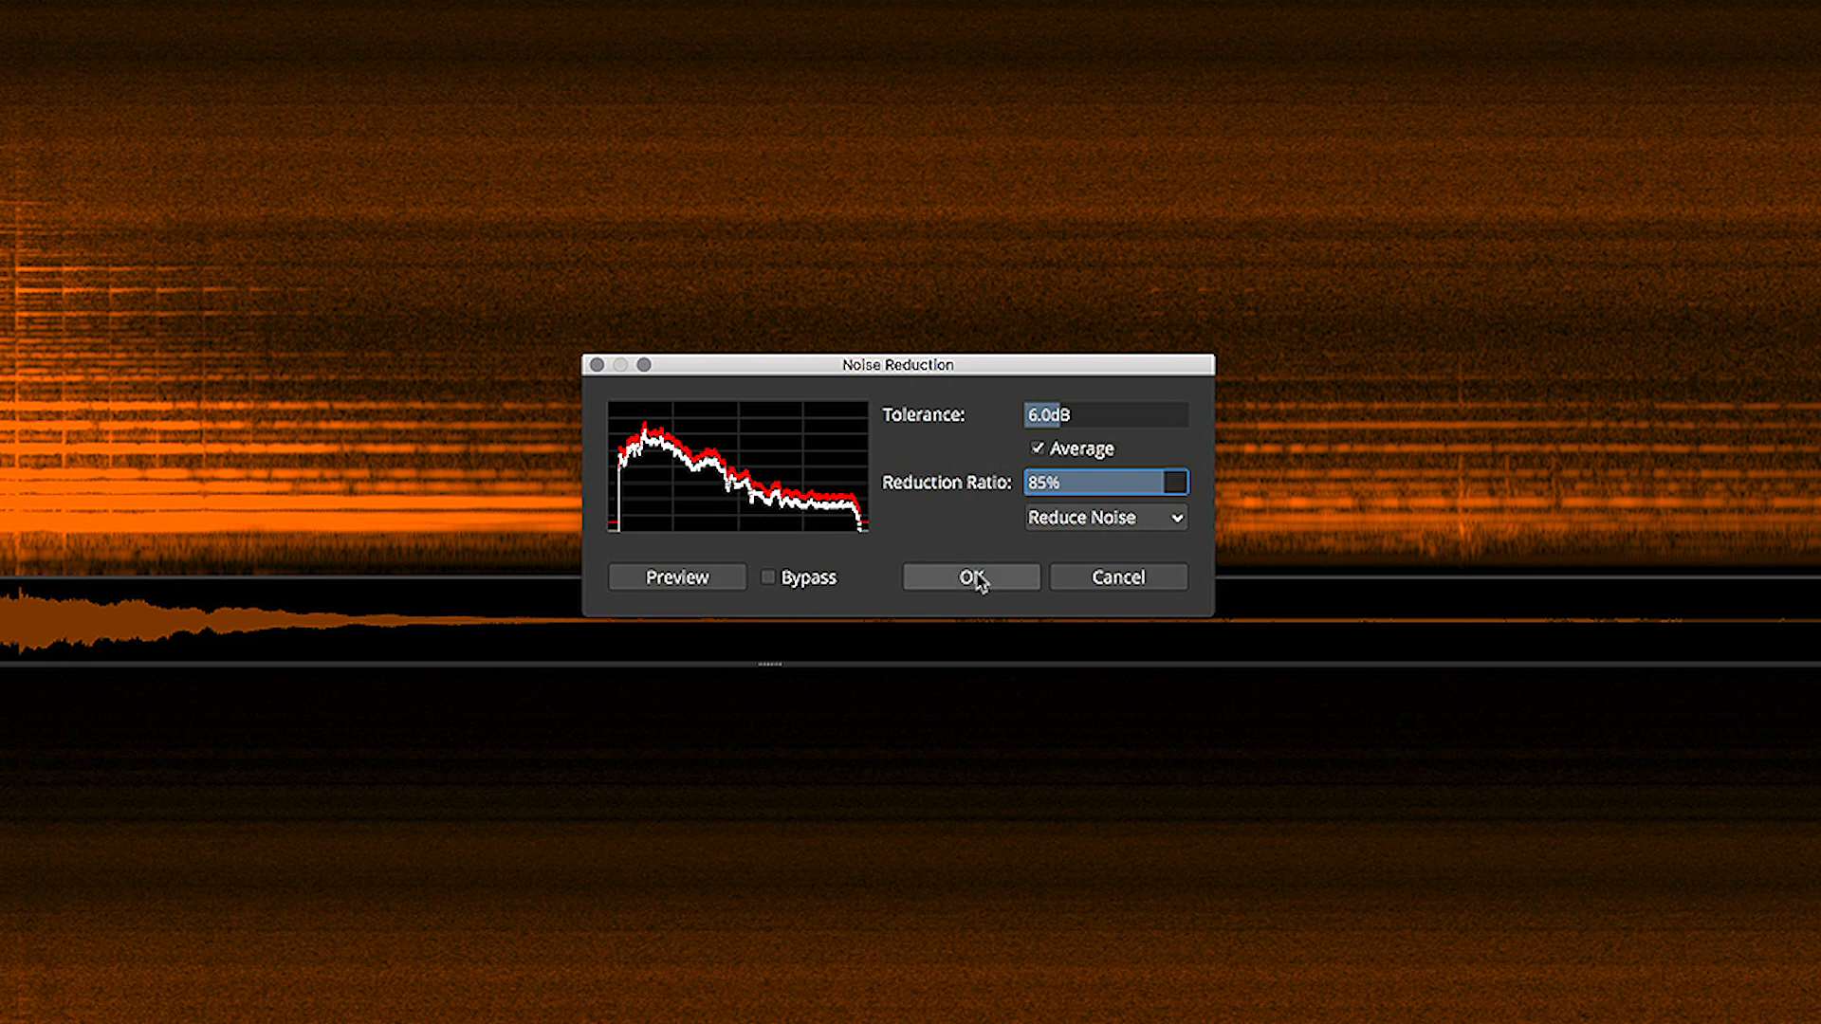
click(969, 577)
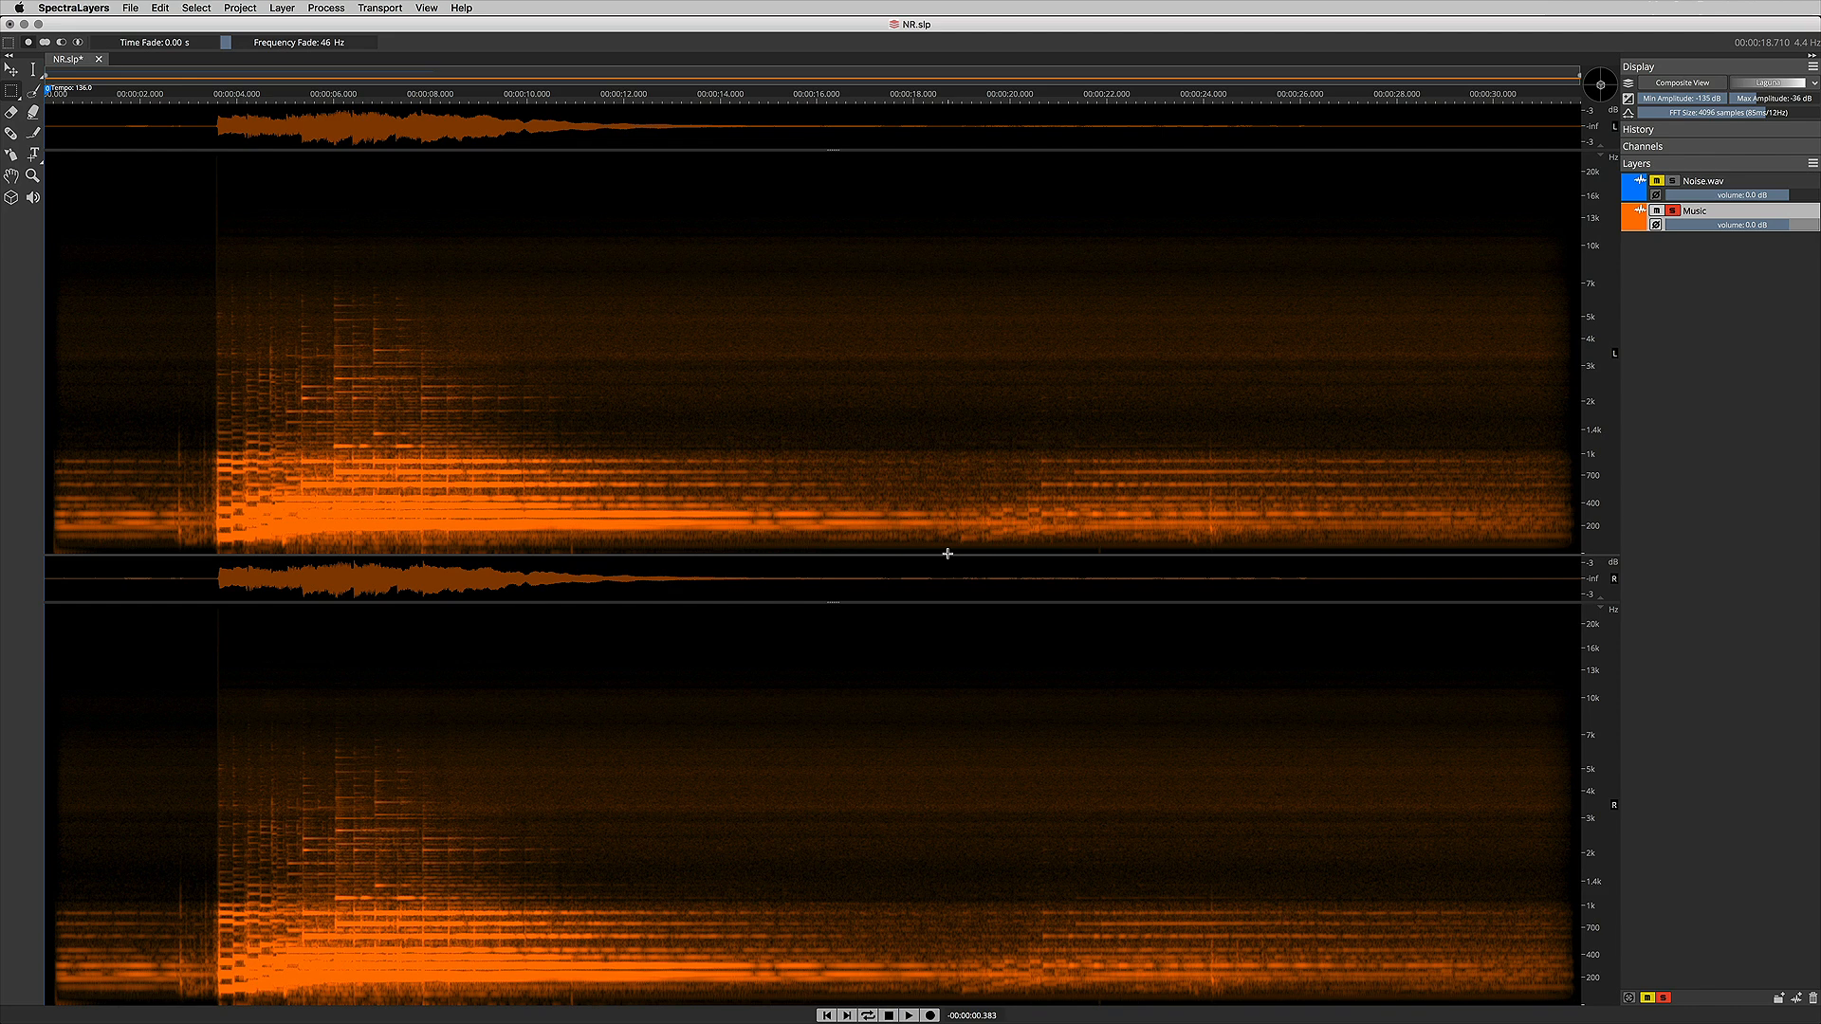
mouse_move(101, 472)
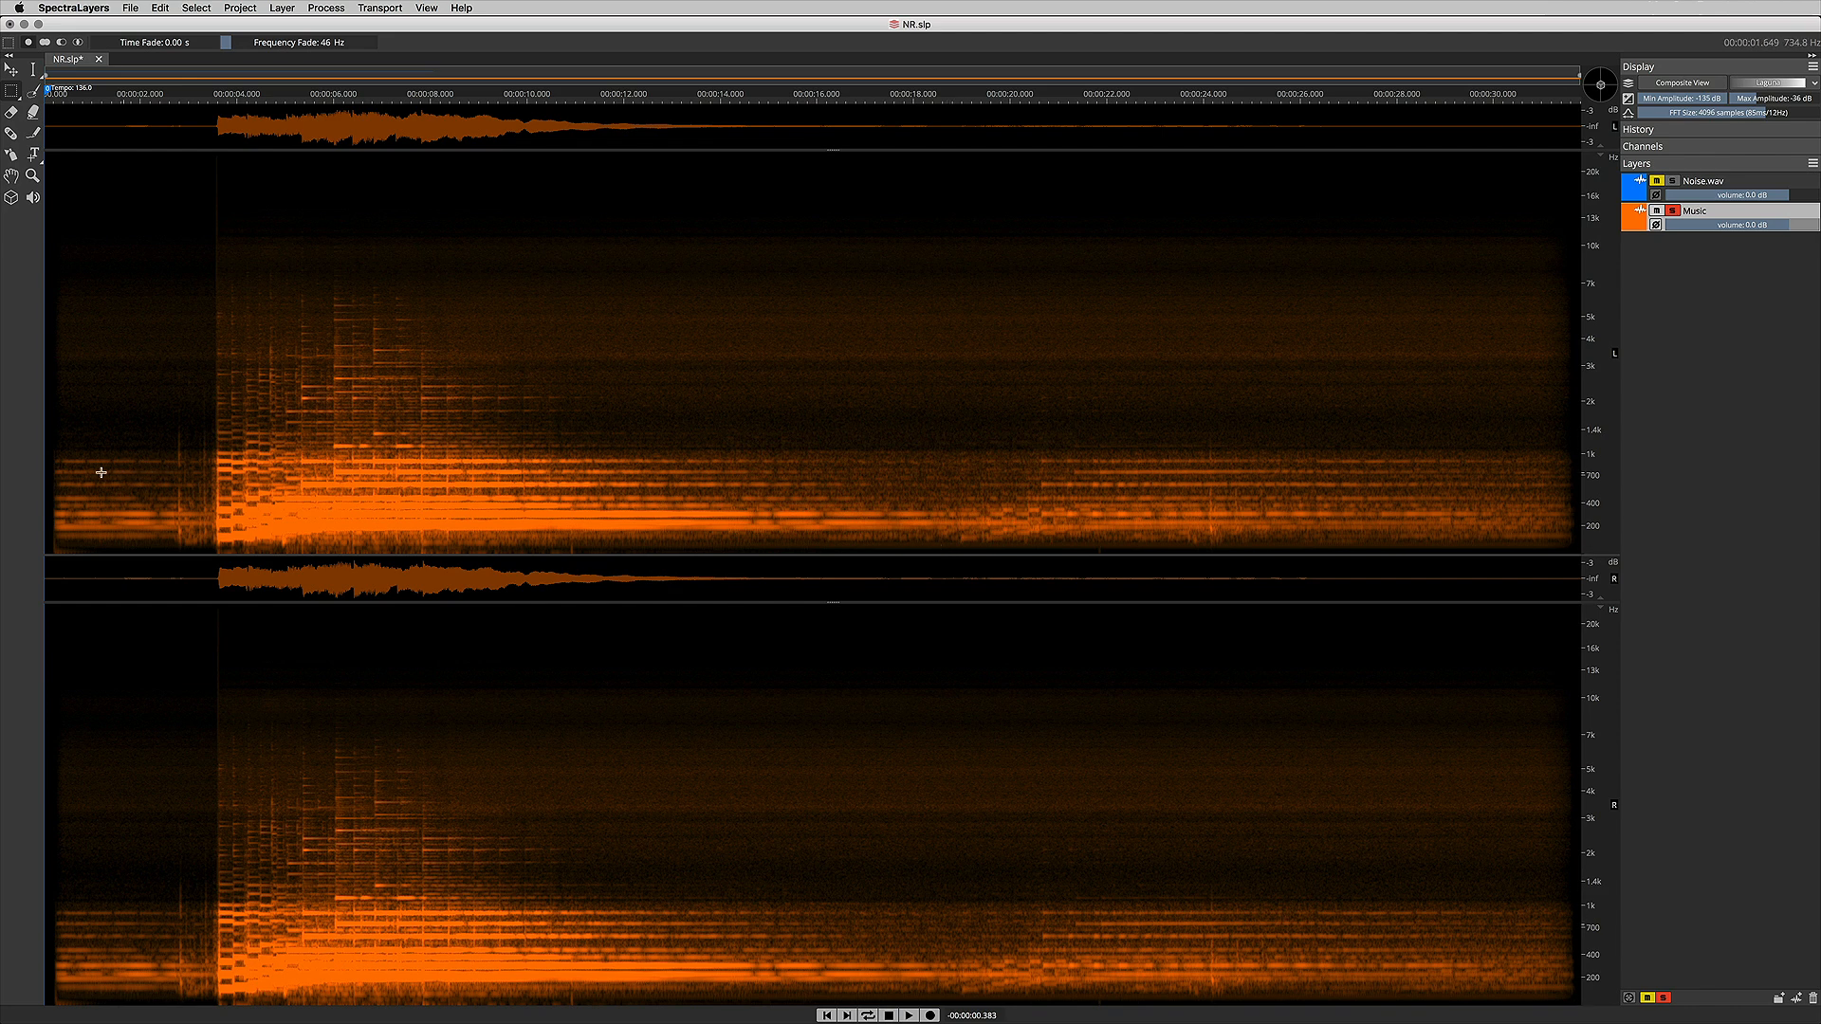